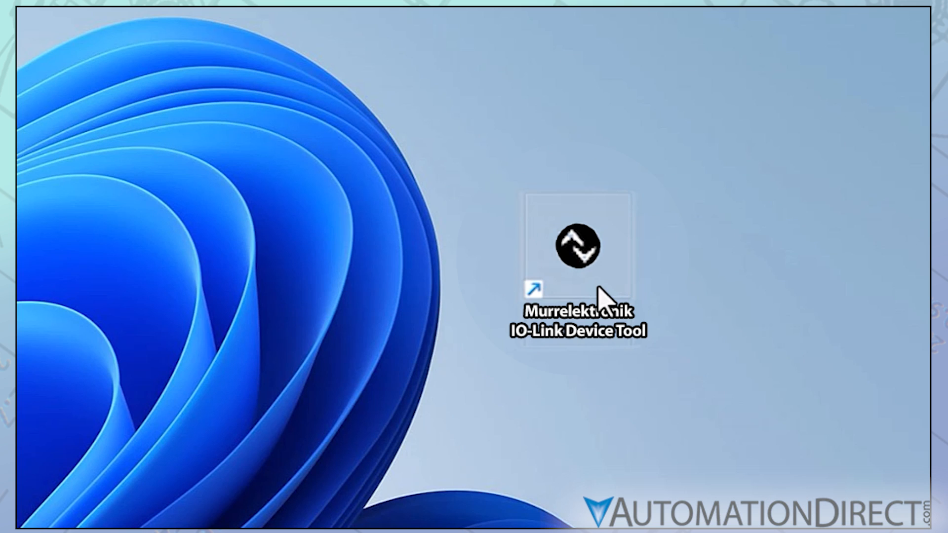
Launch the Murrelektronik IO-Link Device Tool V4.1 from its desktop shortcut.
double_click(577, 245)
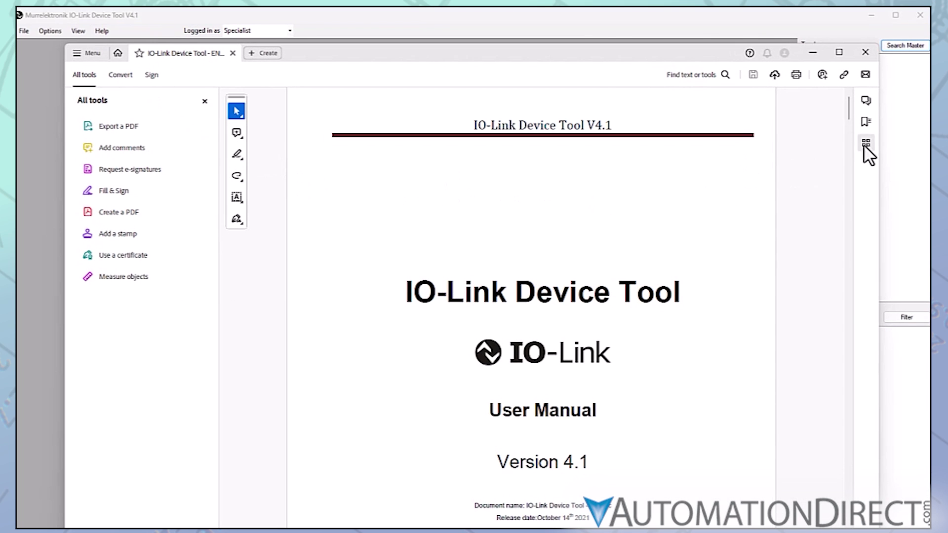
Page down and back up through the IO-Link Device Tool user manual PDF.
scroll(down, 3)
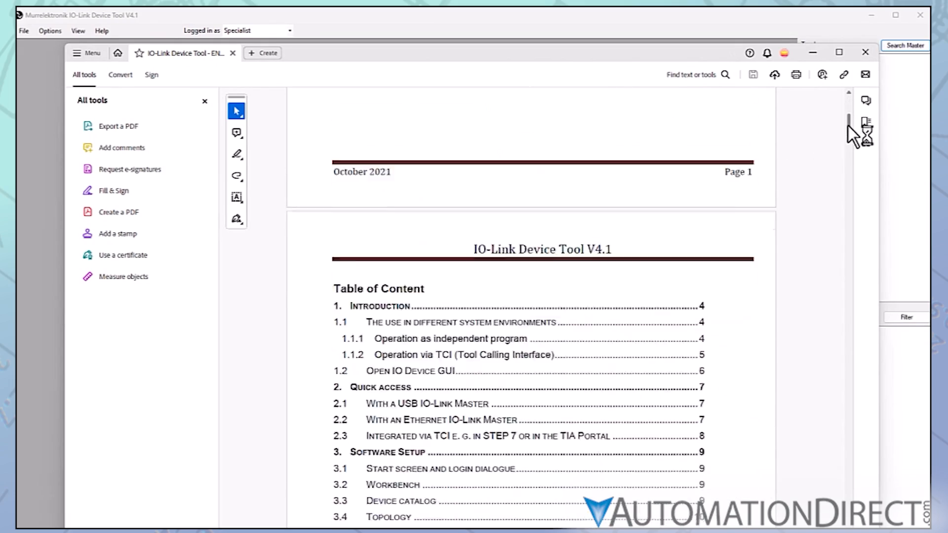
scroll(down, 3)
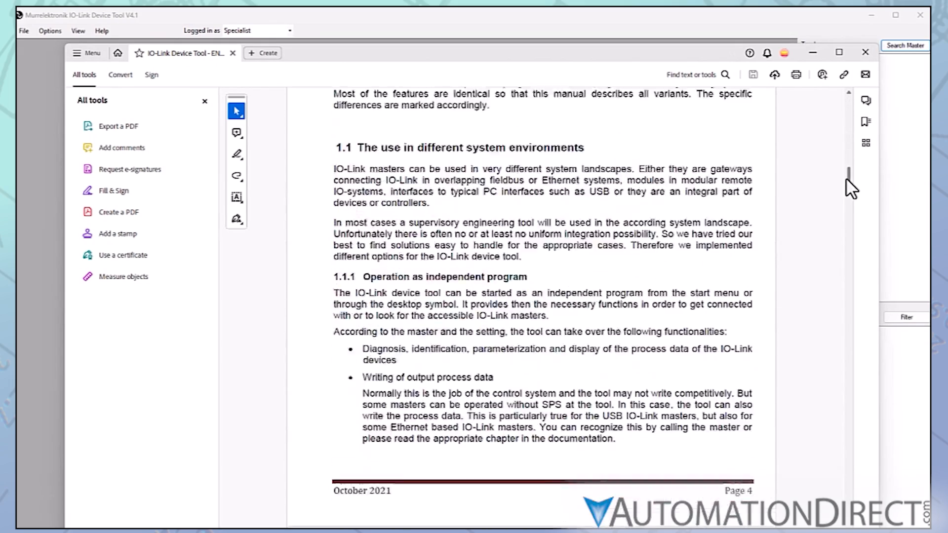
scroll(up, 3)
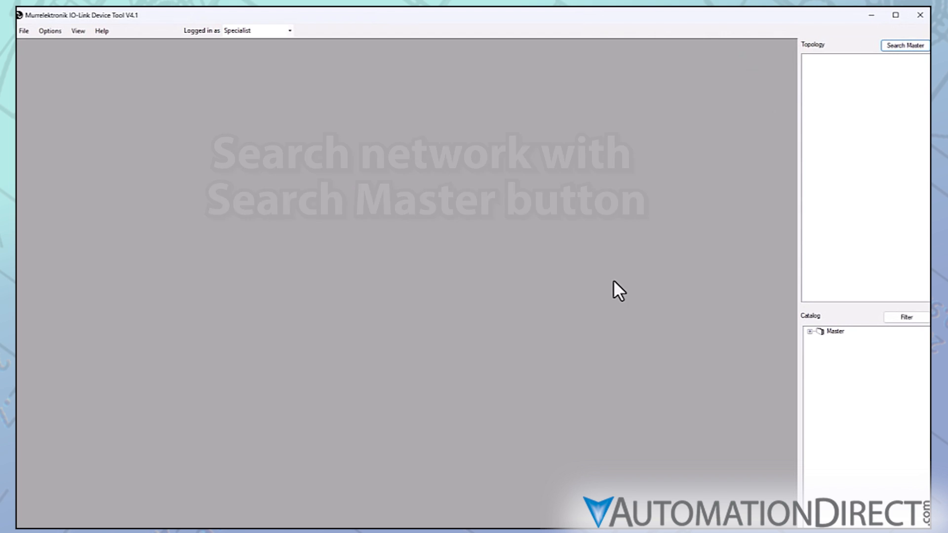
Search for masters and open the IO-Link Master Basic E DIO8 IOL8 at 192.168.1.15.
click(904, 45)
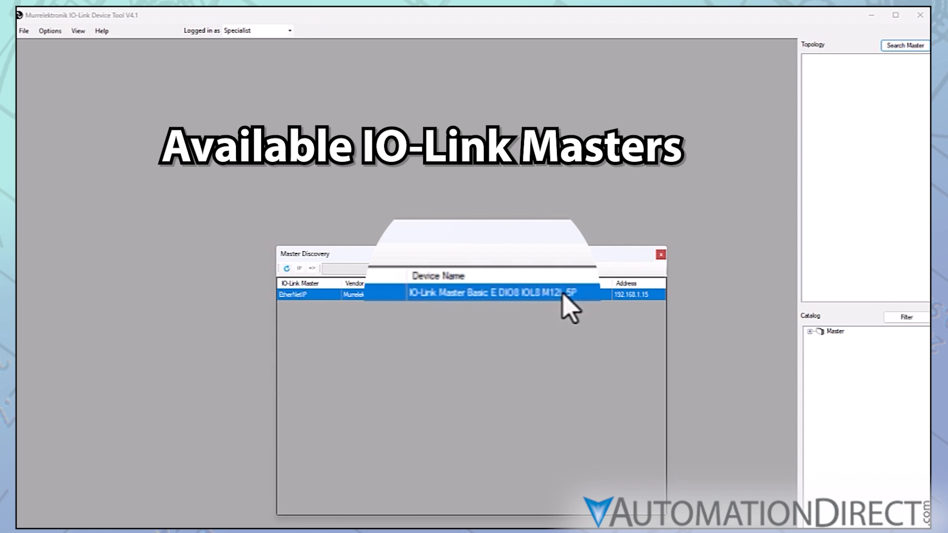
double_click(491, 295)
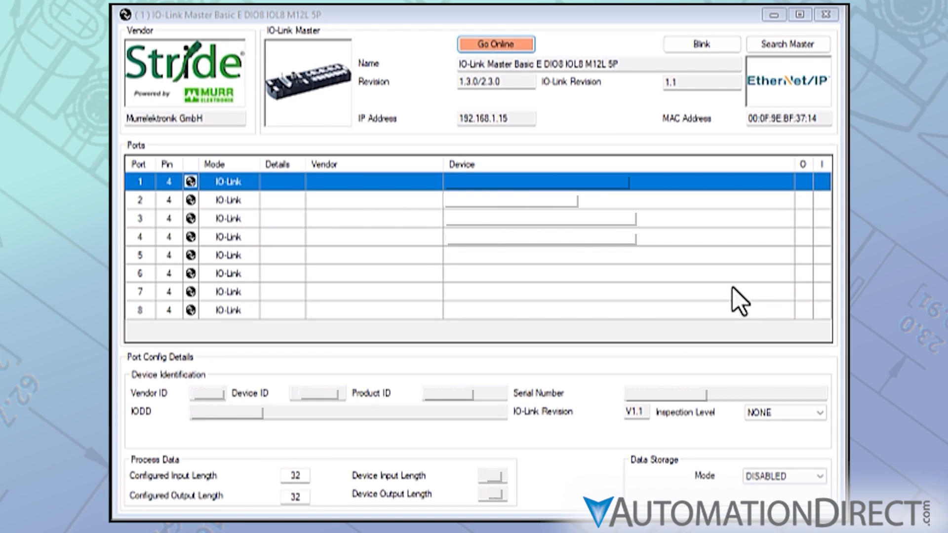
mouse_move(656, 215)
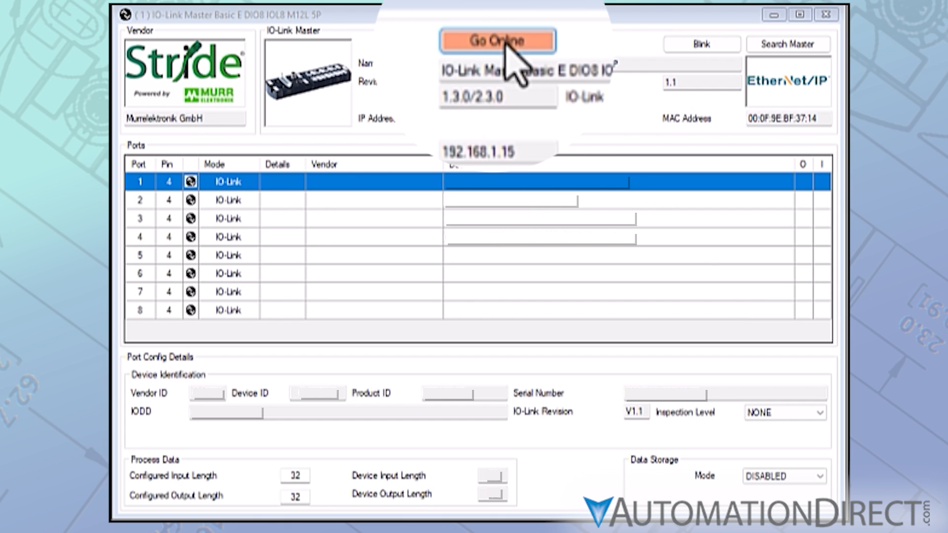
Go online, check devices, and take the four detected devices into ports 1–4.
click(497, 41)
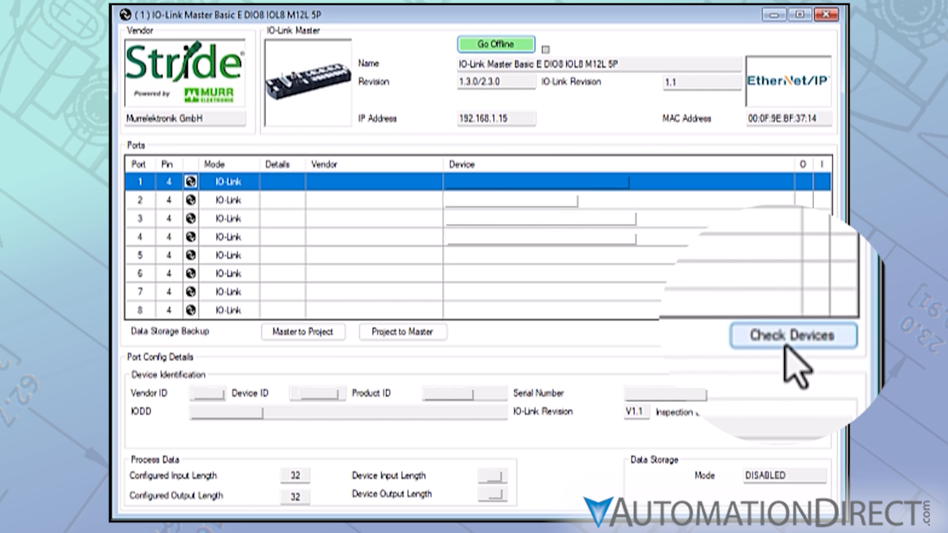
click(793, 336)
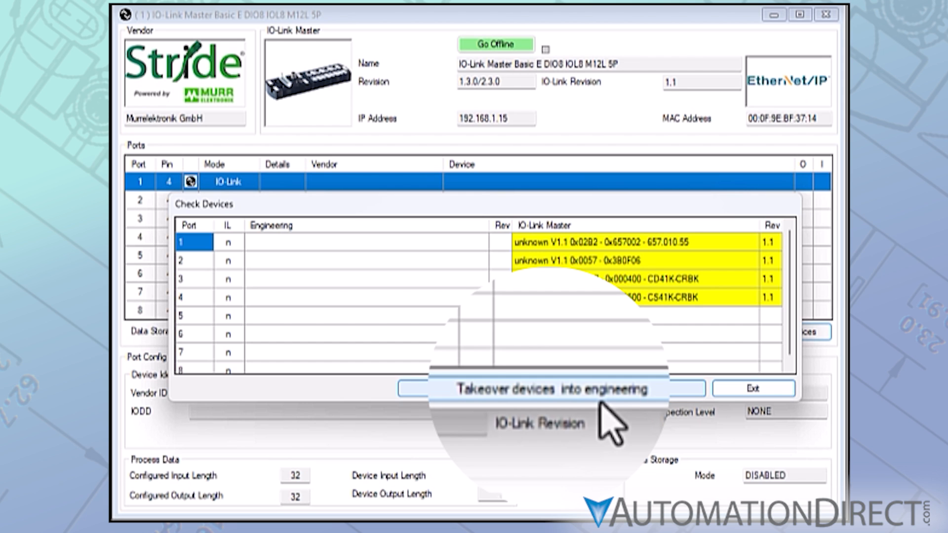
click(551, 389)
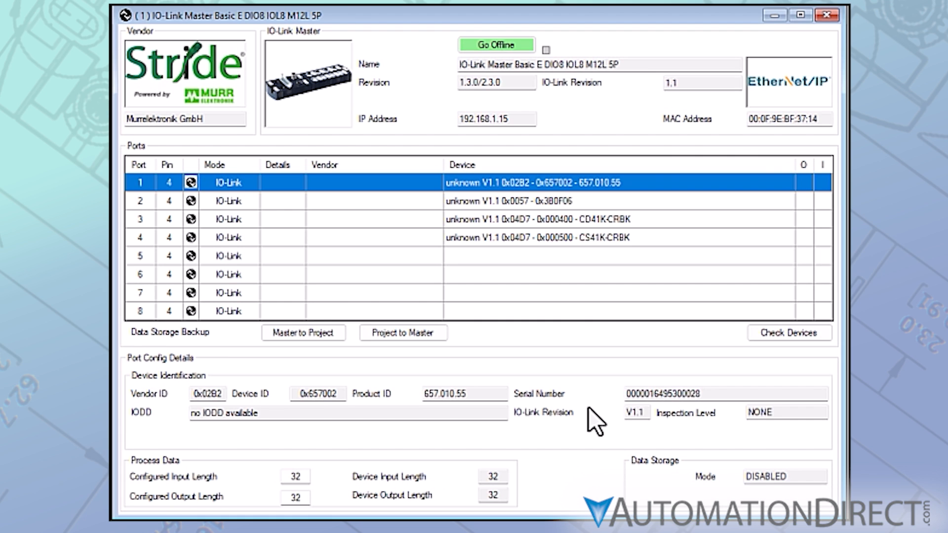
mouse_move(510, 236)
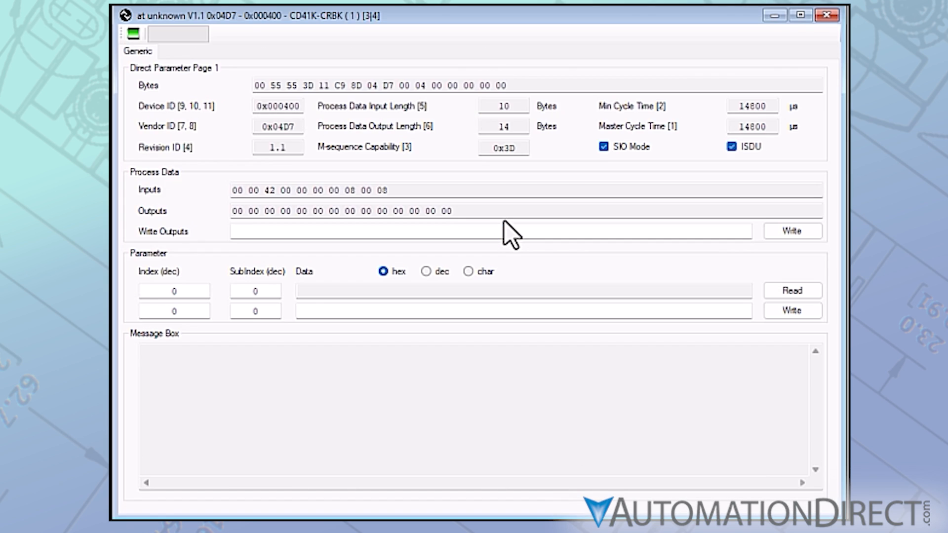
mouse_move(364, 143)
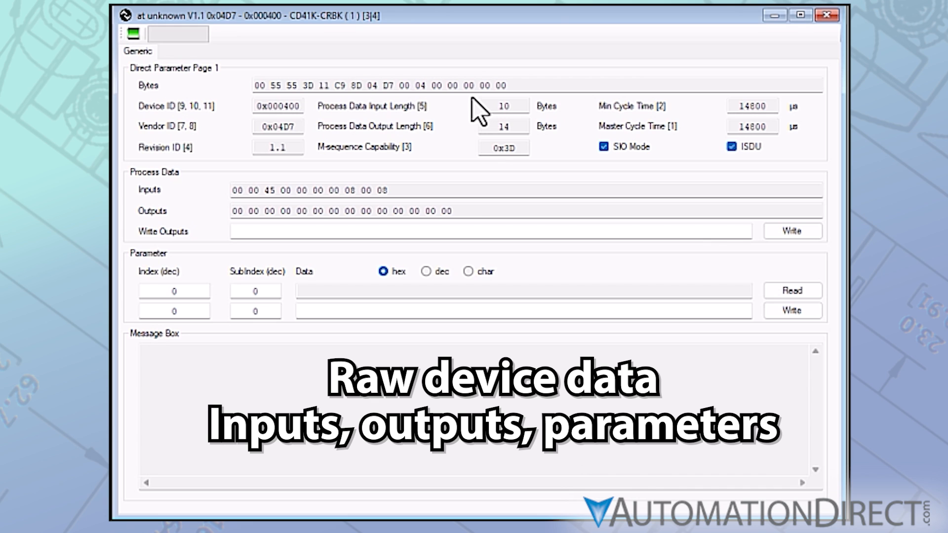
mouse_move(477, 112)
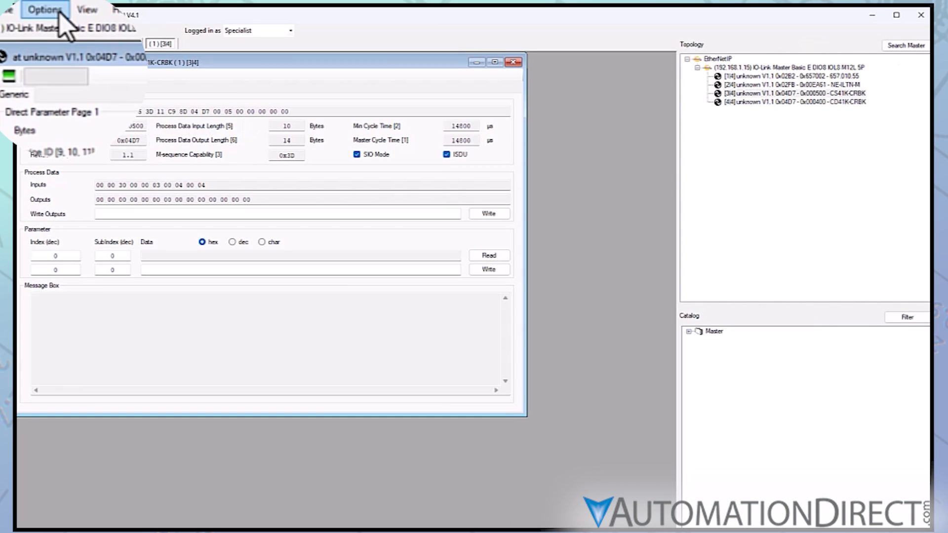
Start an IODD import from the Options menu.
click(44, 9)
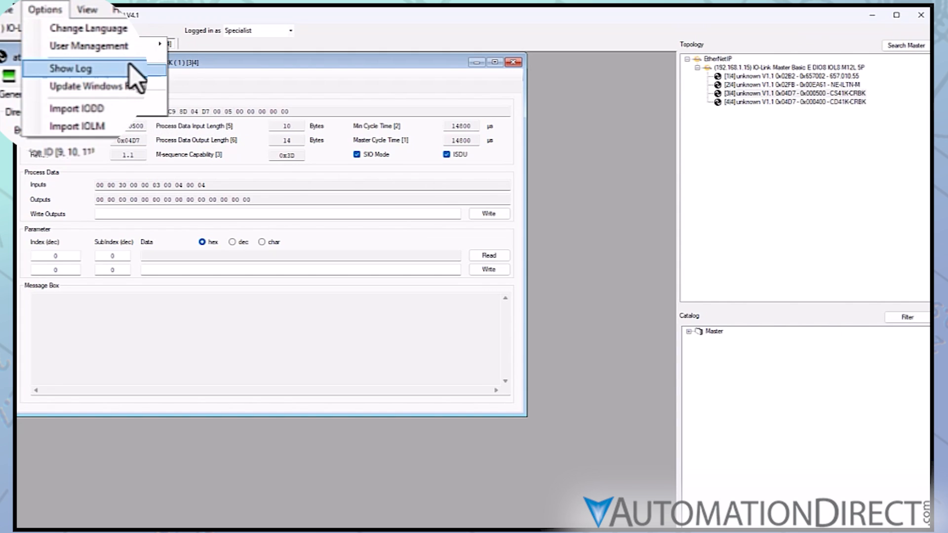
click(77, 109)
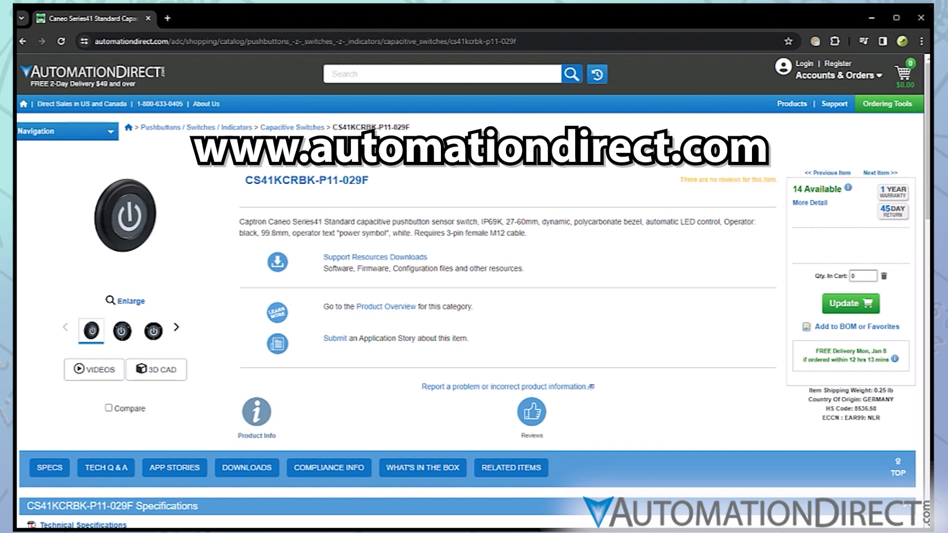
Download the IO-Link IODD file for the CS41KCRBK-P11-029F from AutomationDirect's Downloads section.
scroll(down, 3)
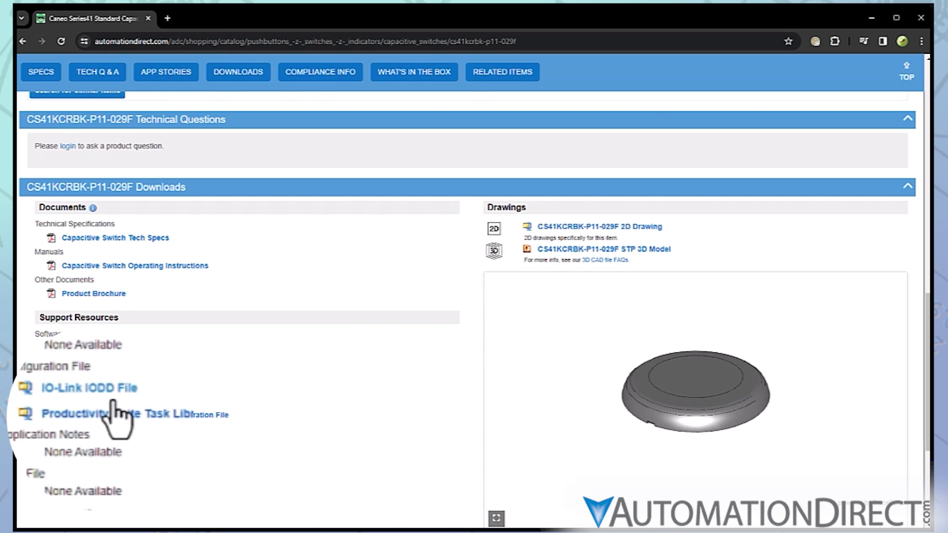
click(89, 388)
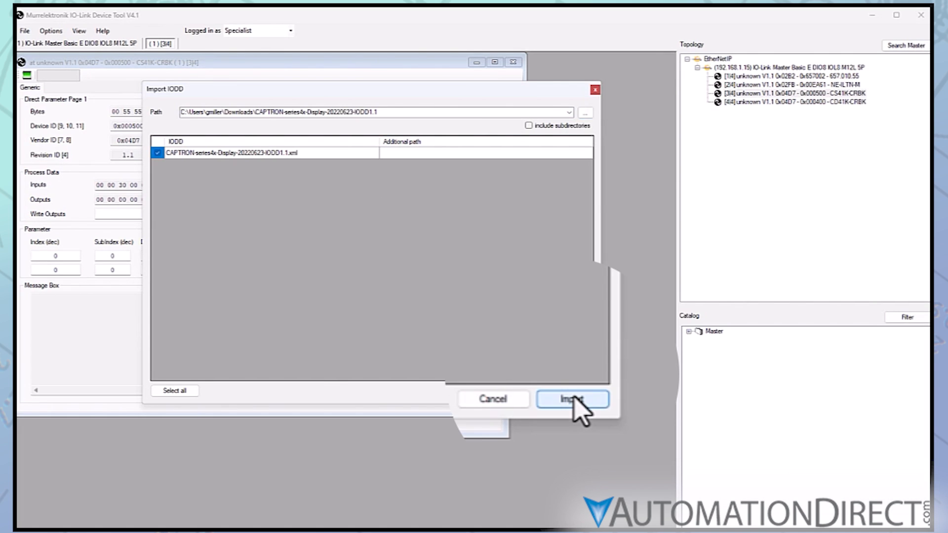
Import the Captron IODD, recheck devices, and select the port 4 CAPTRON row.
click(571, 399)
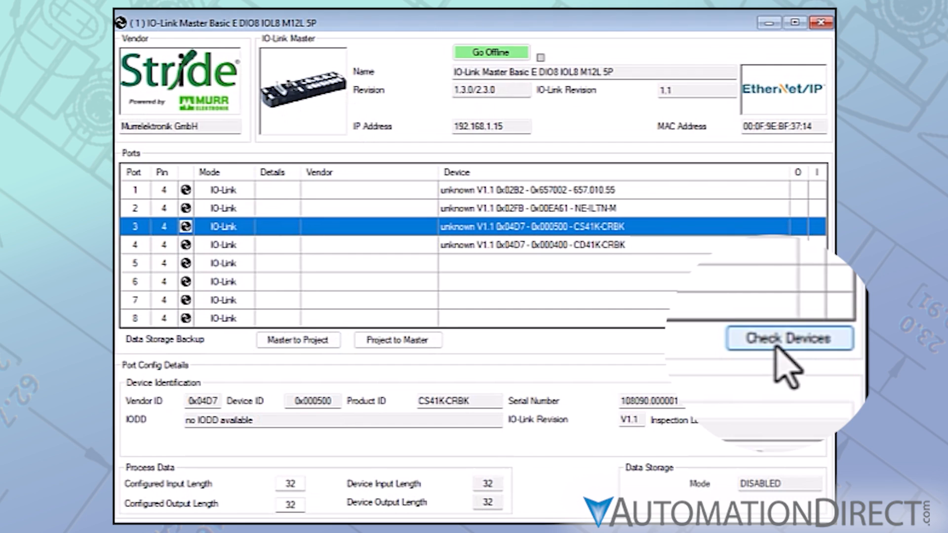
click(789, 337)
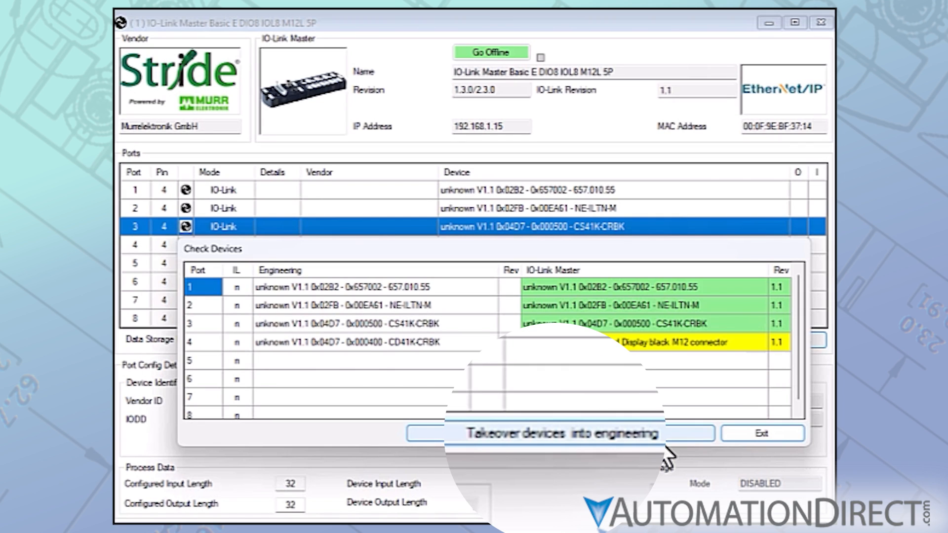
click(559, 433)
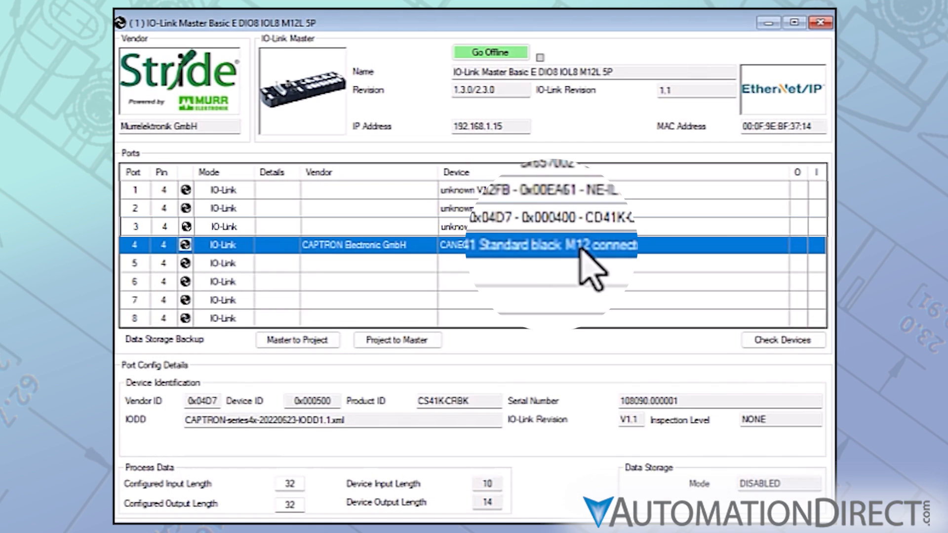
Open the CANEO series41 window and view Process Data, Identification, Observation and Parameter pages.
double_click(550, 245)
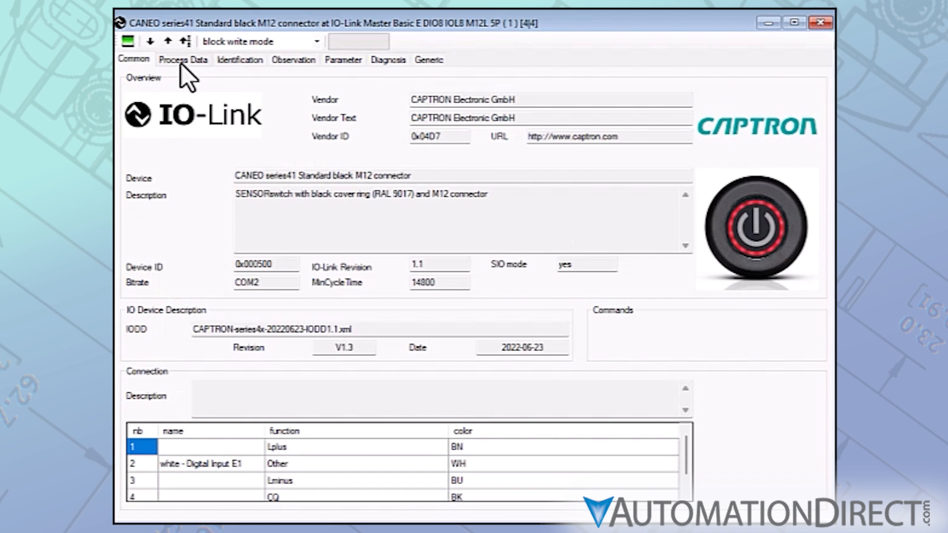
click(183, 59)
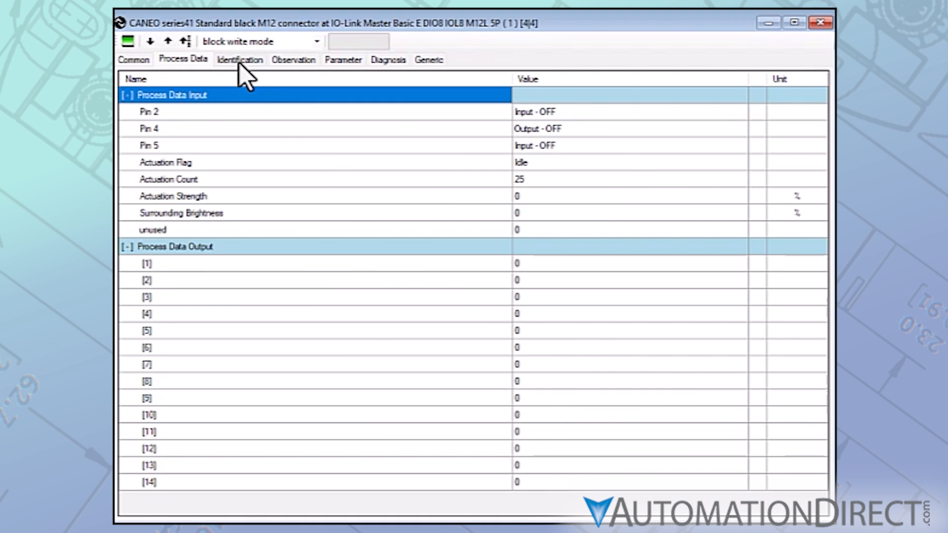
click(239, 59)
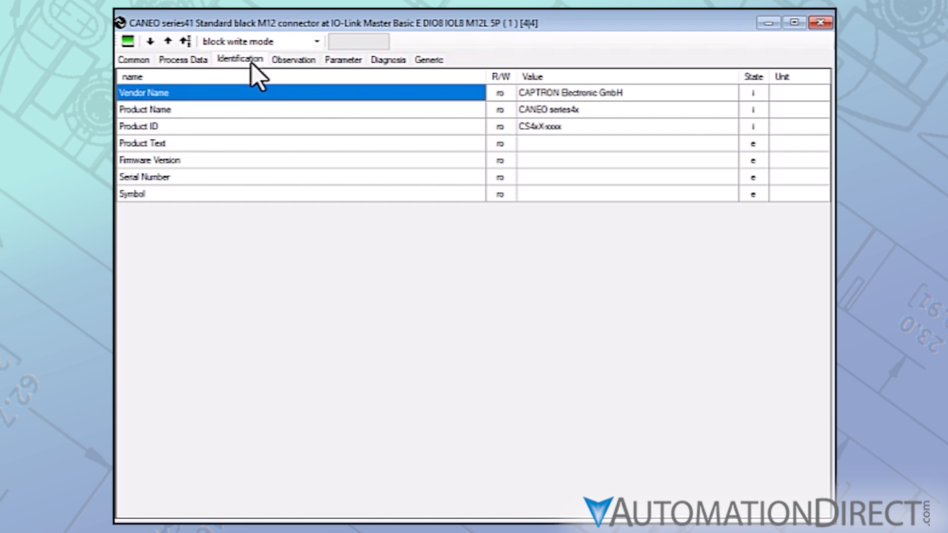
click(293, 59)
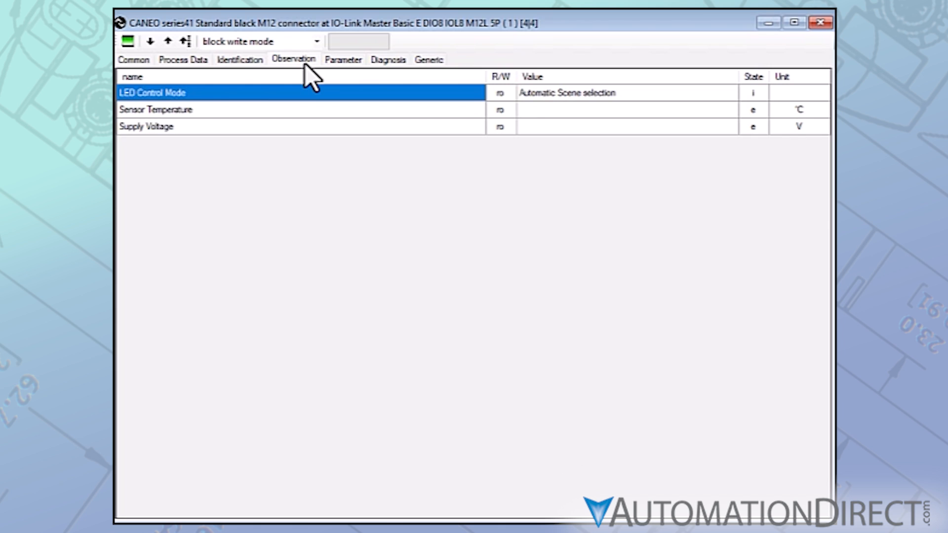
click(343, 59)
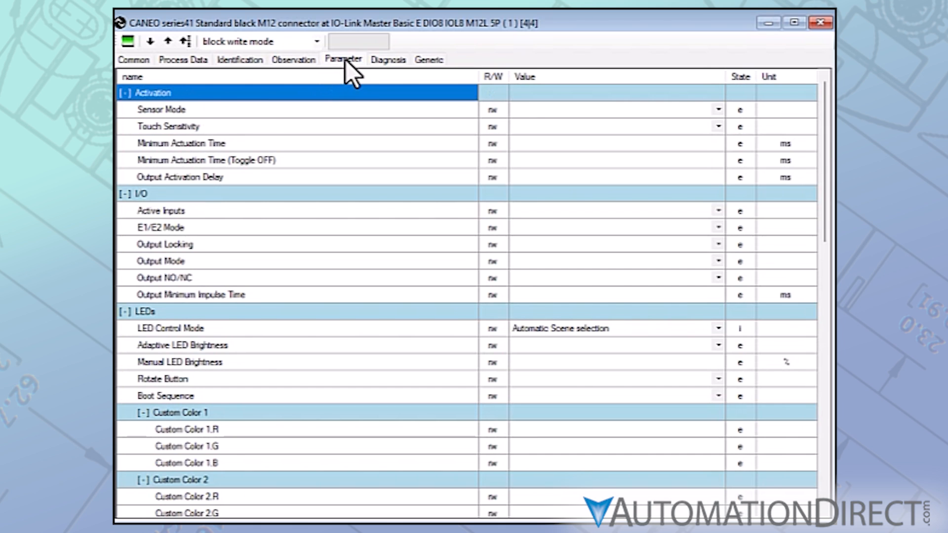
mouse_move(167, 41)
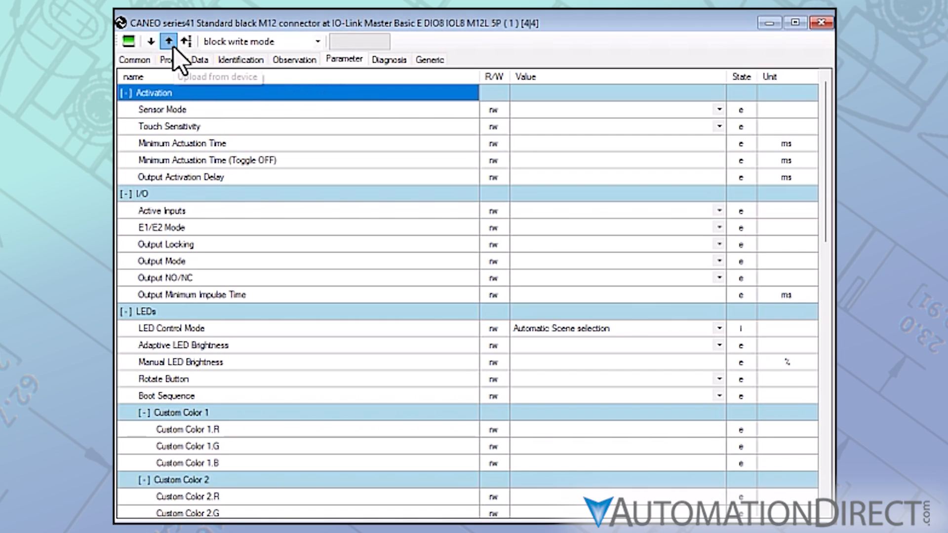
Upload the CANEO series41 parameters from the device, showing values like Static and PNP.
click(167, 41)
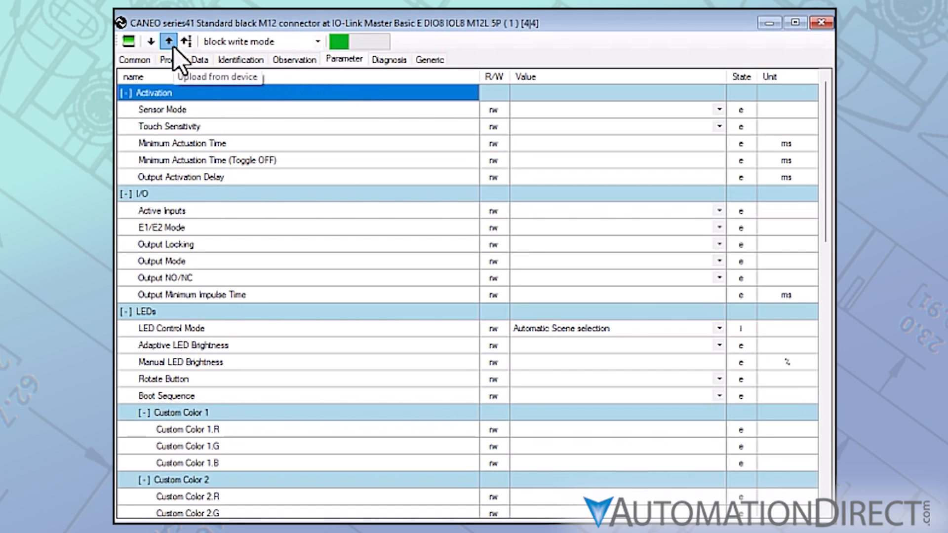
click(168, 41)
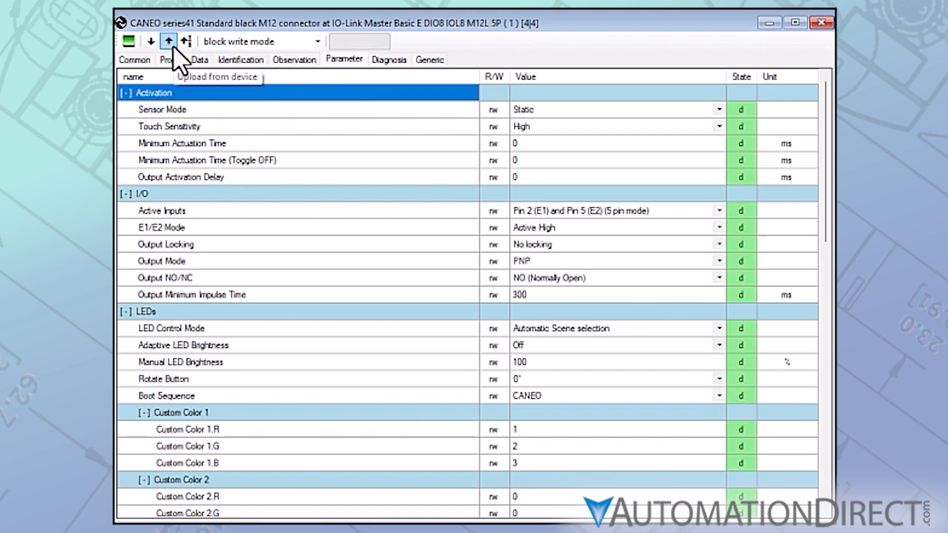
mouse_move(186, 41)
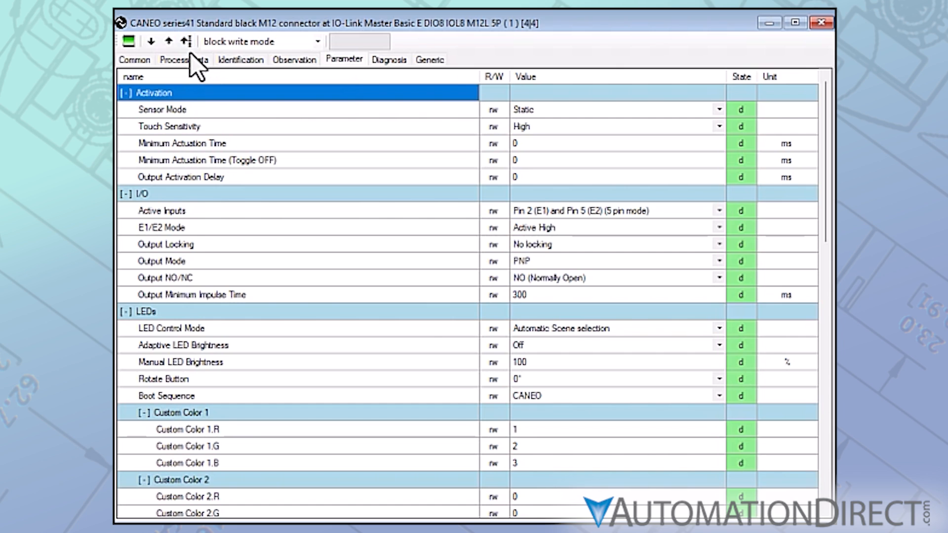
mouse_move(425, 188)
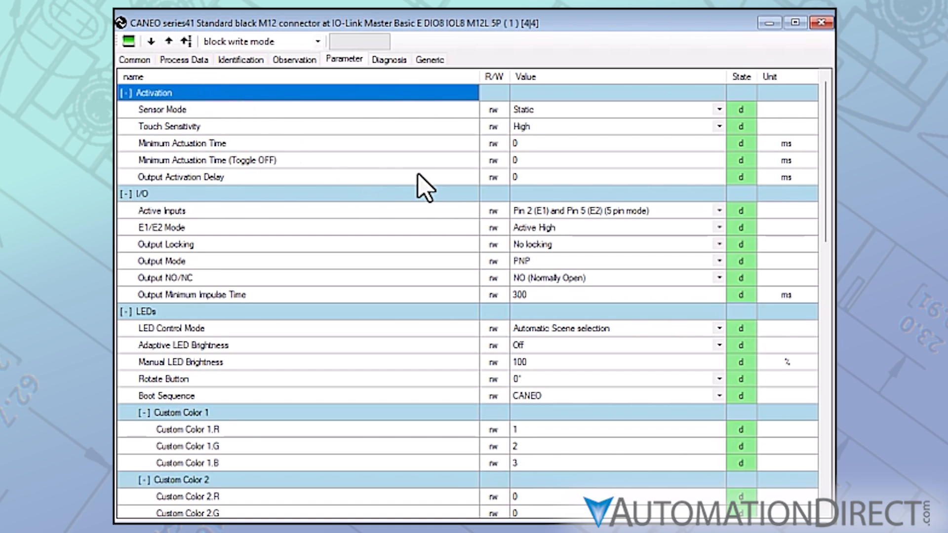
mouse_move(527, 131)
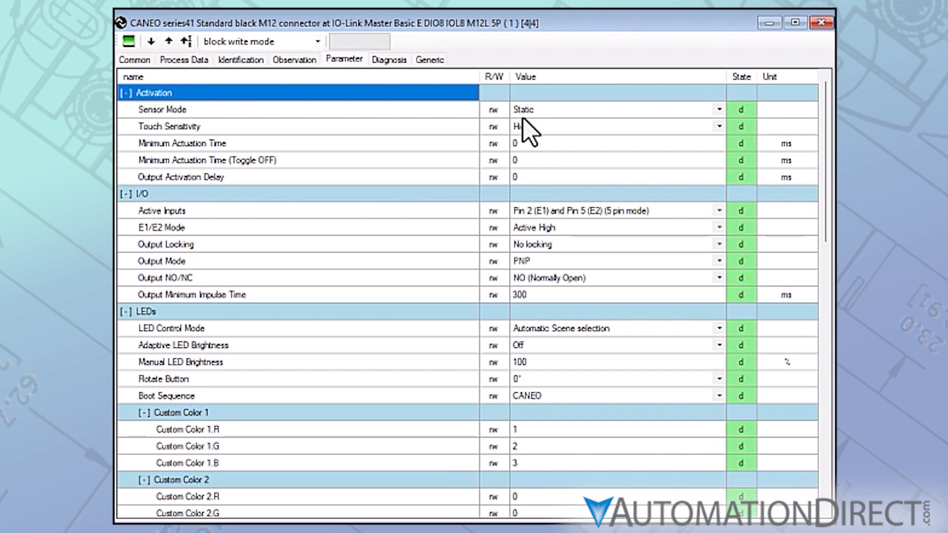
mouse_move(714, 130)
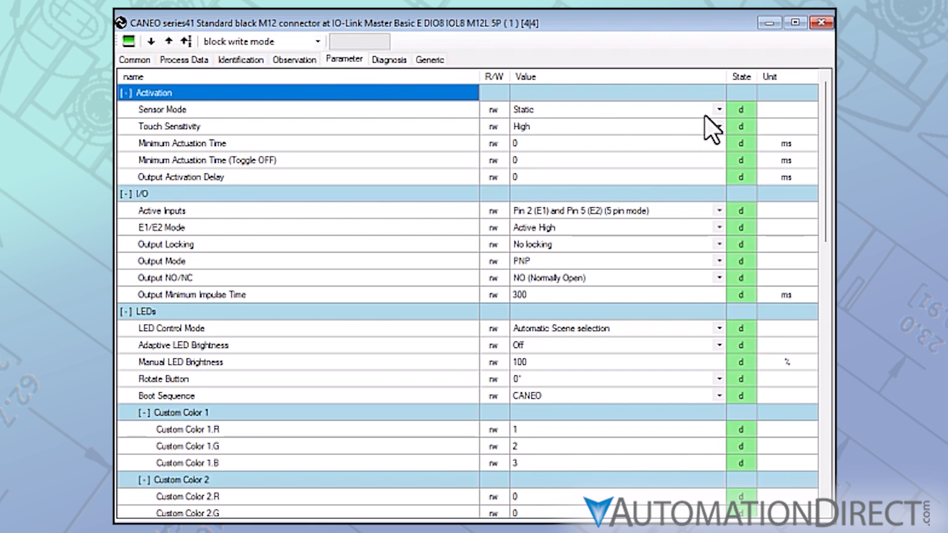
Set Sensor Mode to Toggle, write it to the device, and select direct write mode.
click(718, 110)
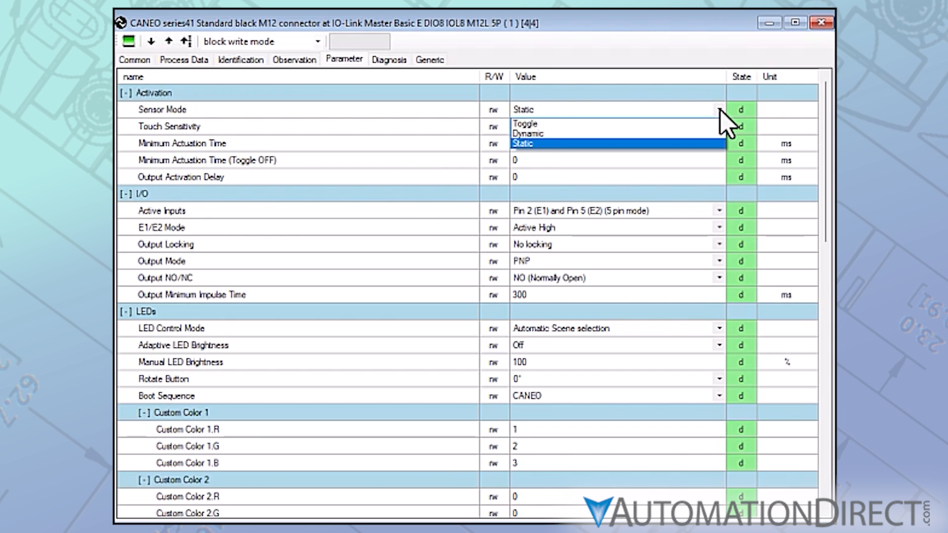
click(525, 124)
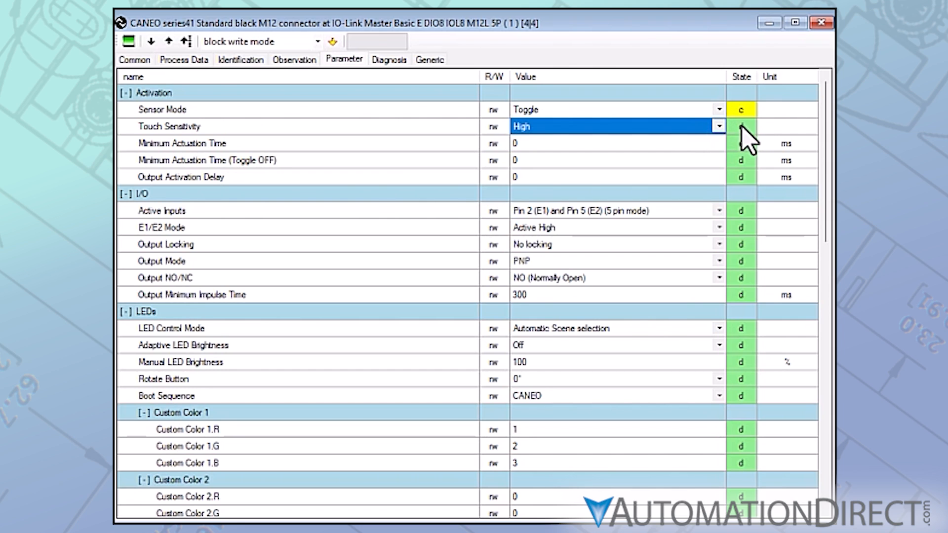
mouse_move(220, 76)
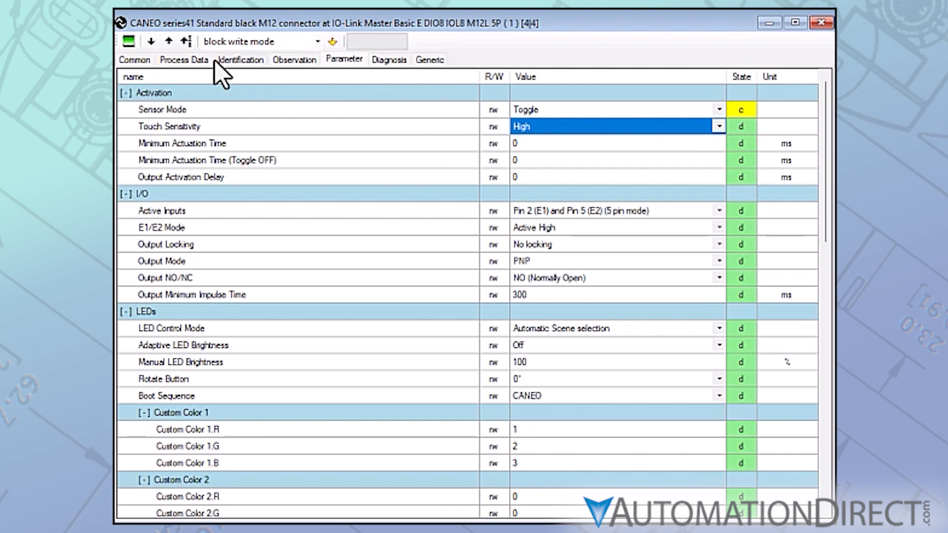
click(150, 41)
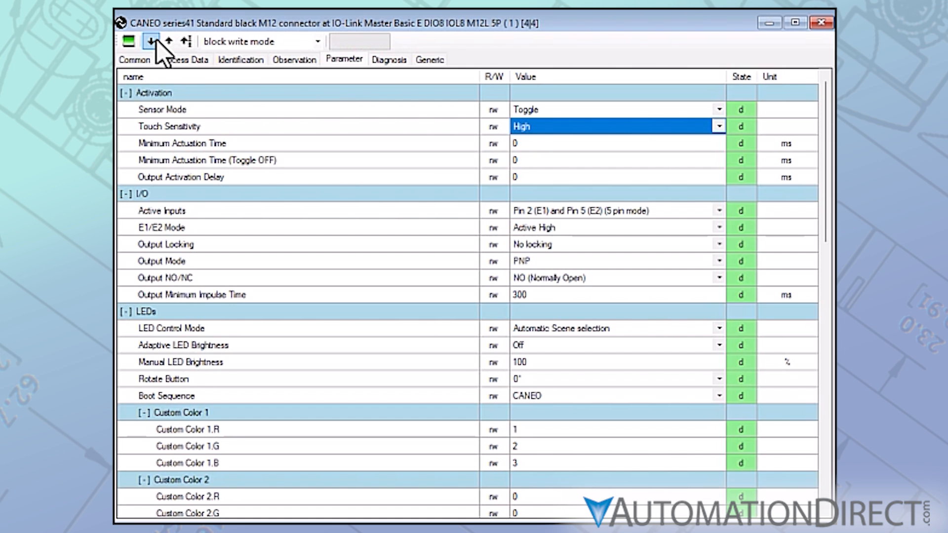
click(317, 41)
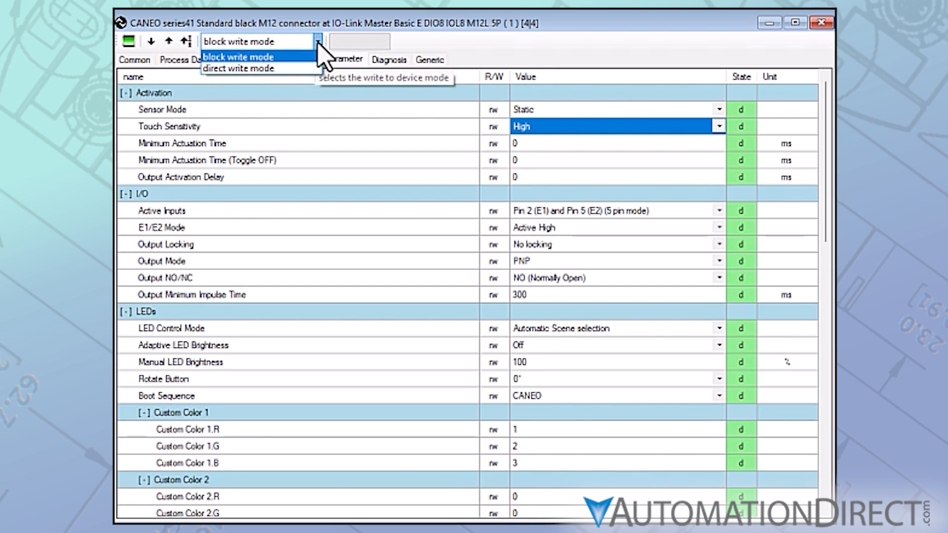
click(239, 68)
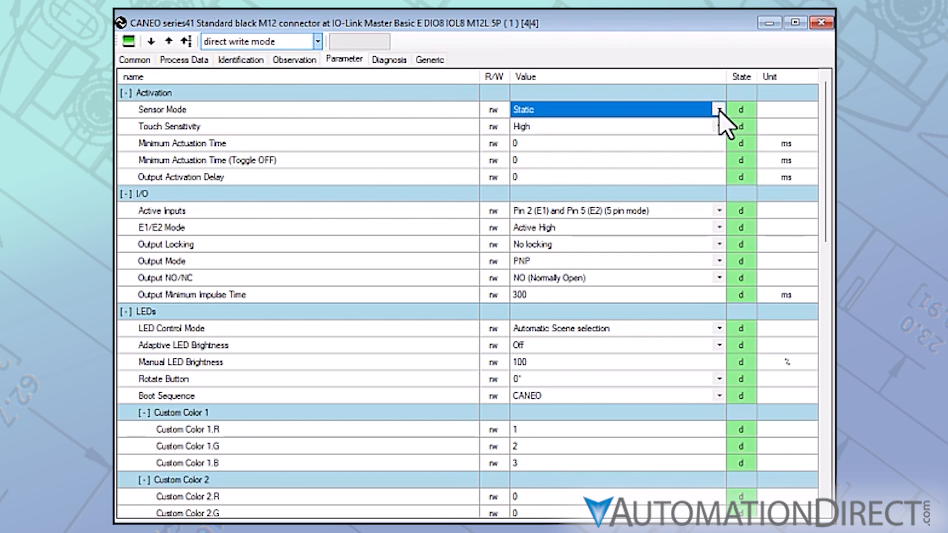